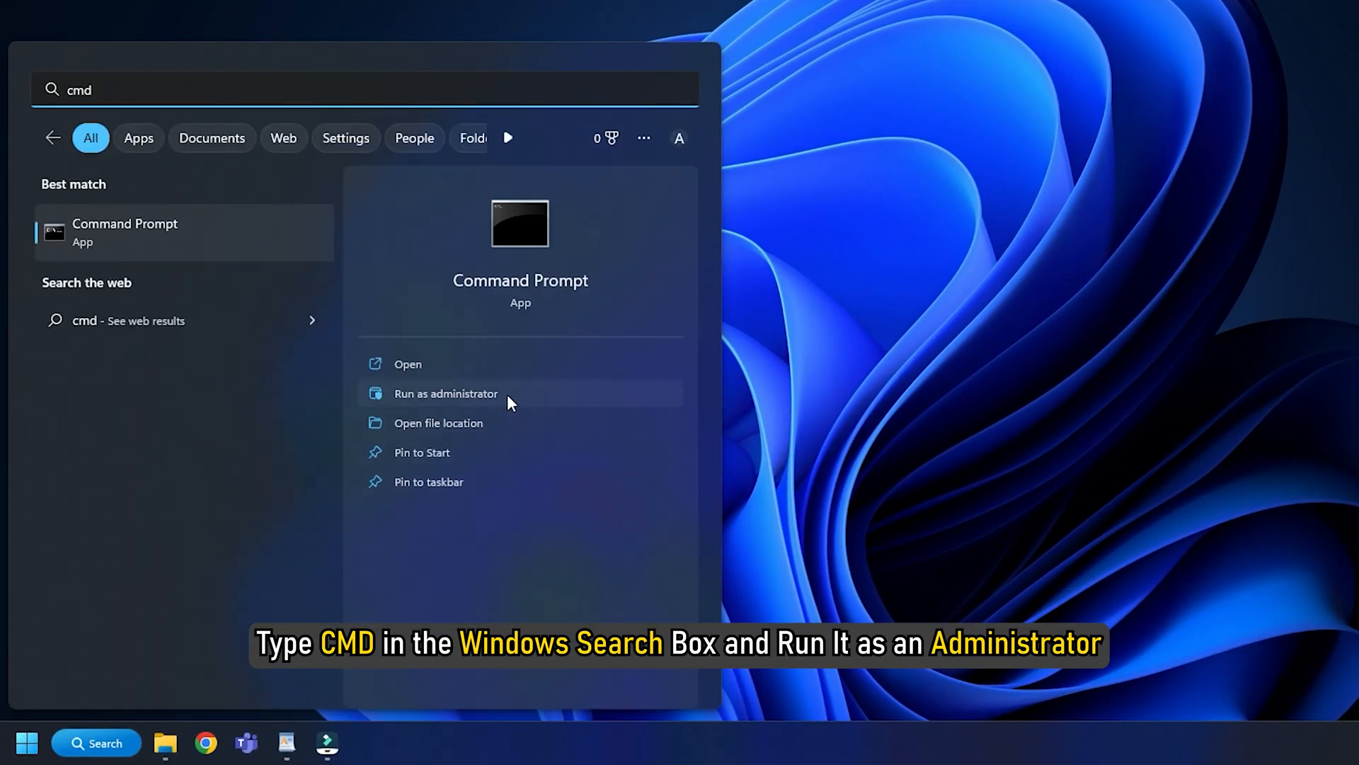
Launch Command Prompt as administrator and approve the User Account Control prompt
click(445, 393)
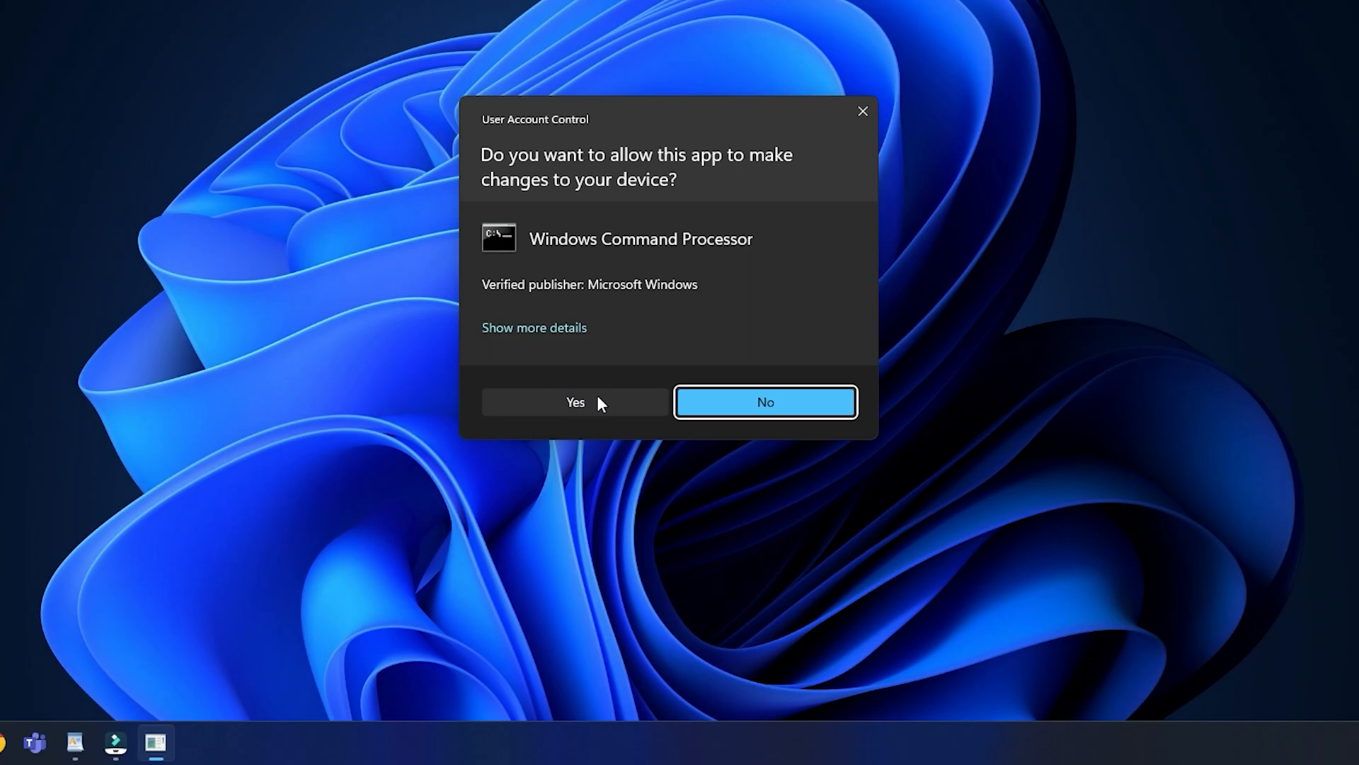
click(574, 402)
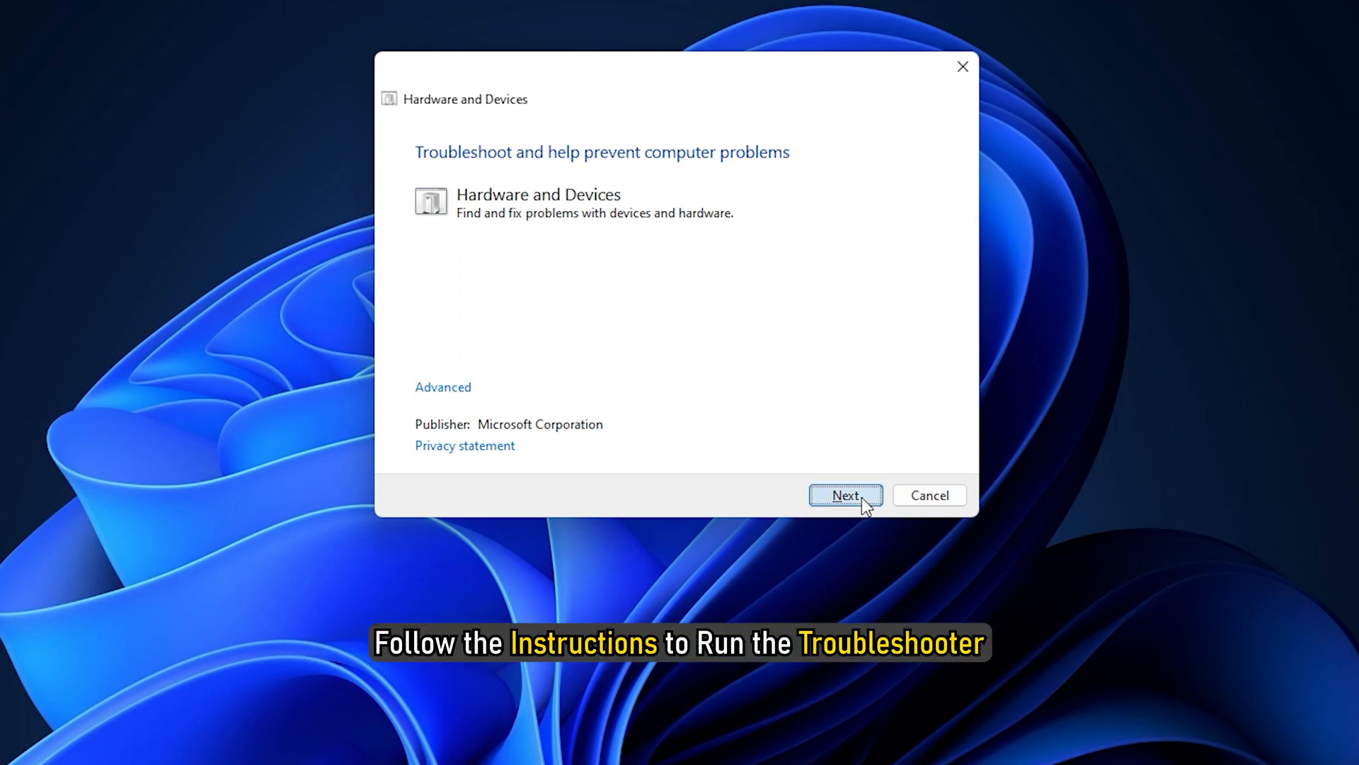
Run the Hardware and Devices troubleshooter to fix Windows Update driver installs, then open Device Manager
click(845, 494)
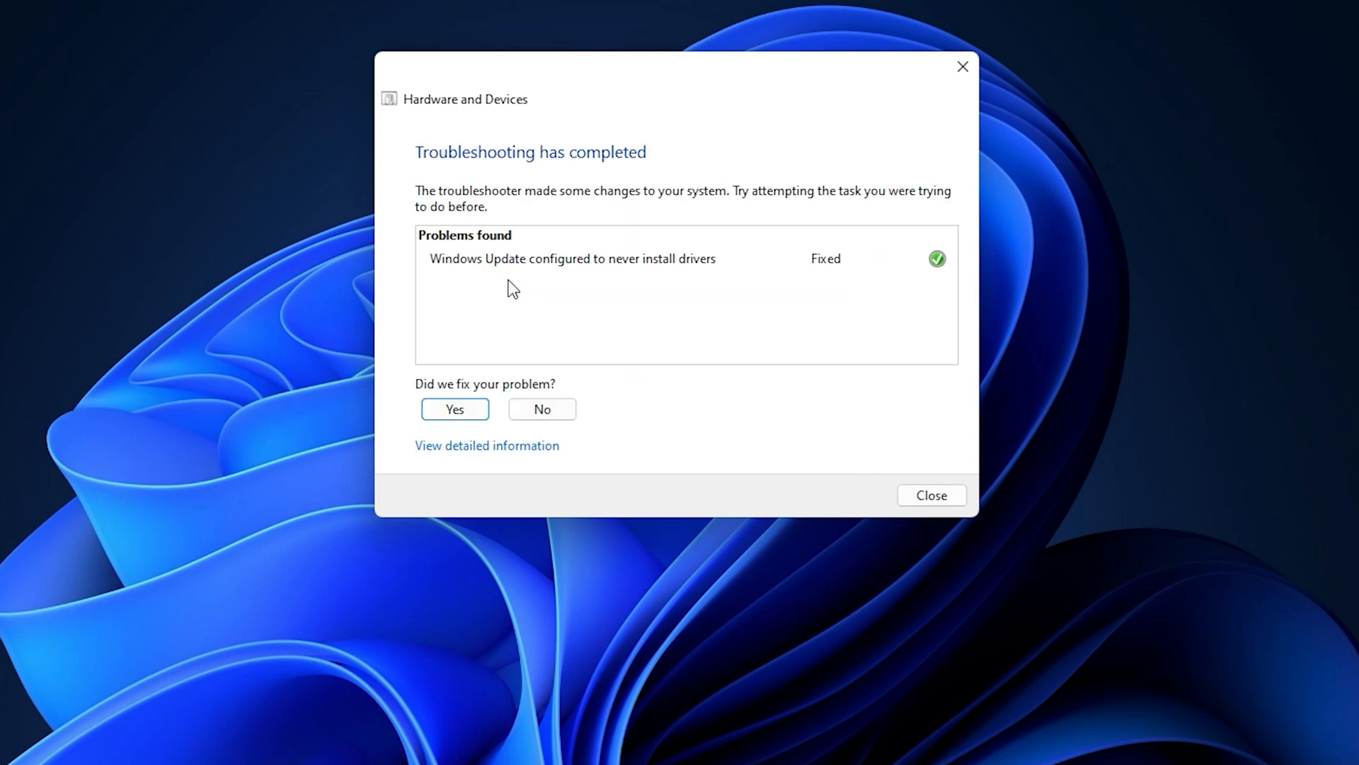
click(930, 495)
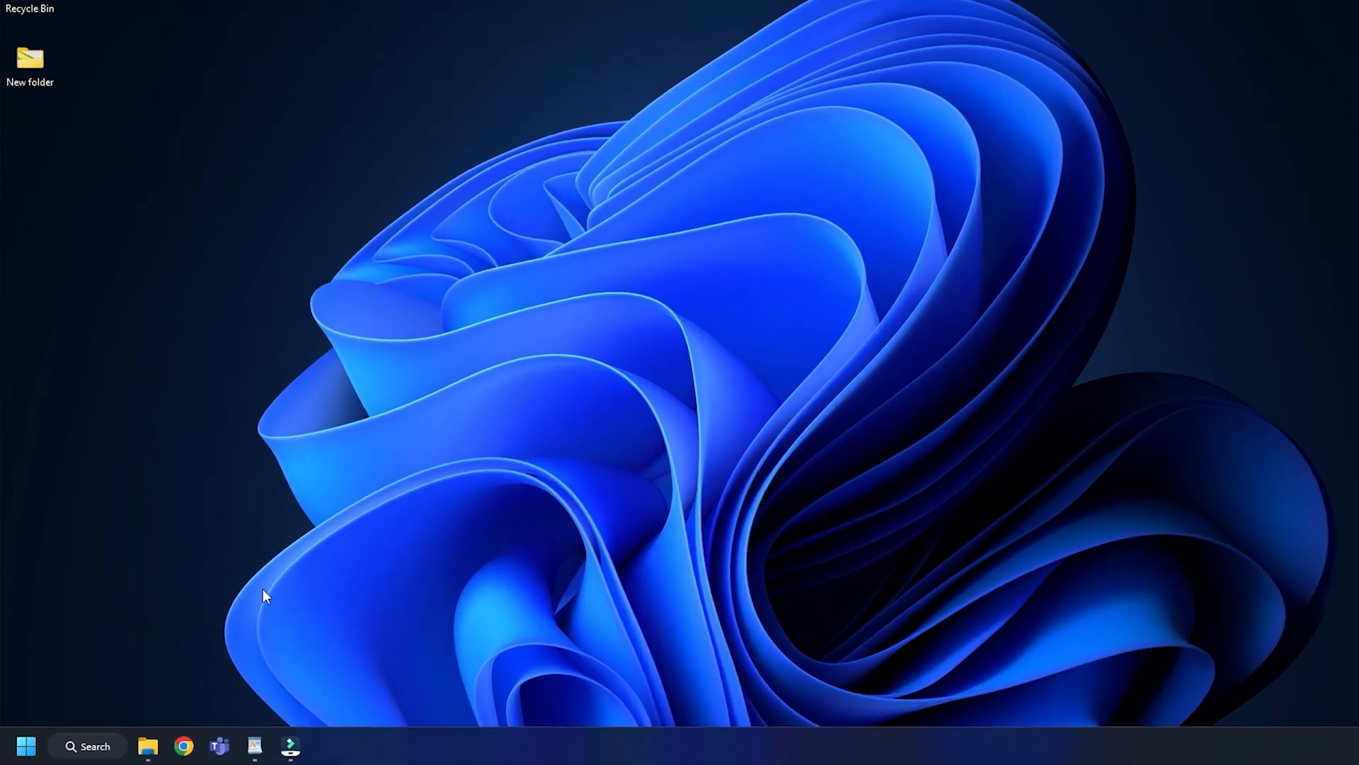
right_click(25, 745)
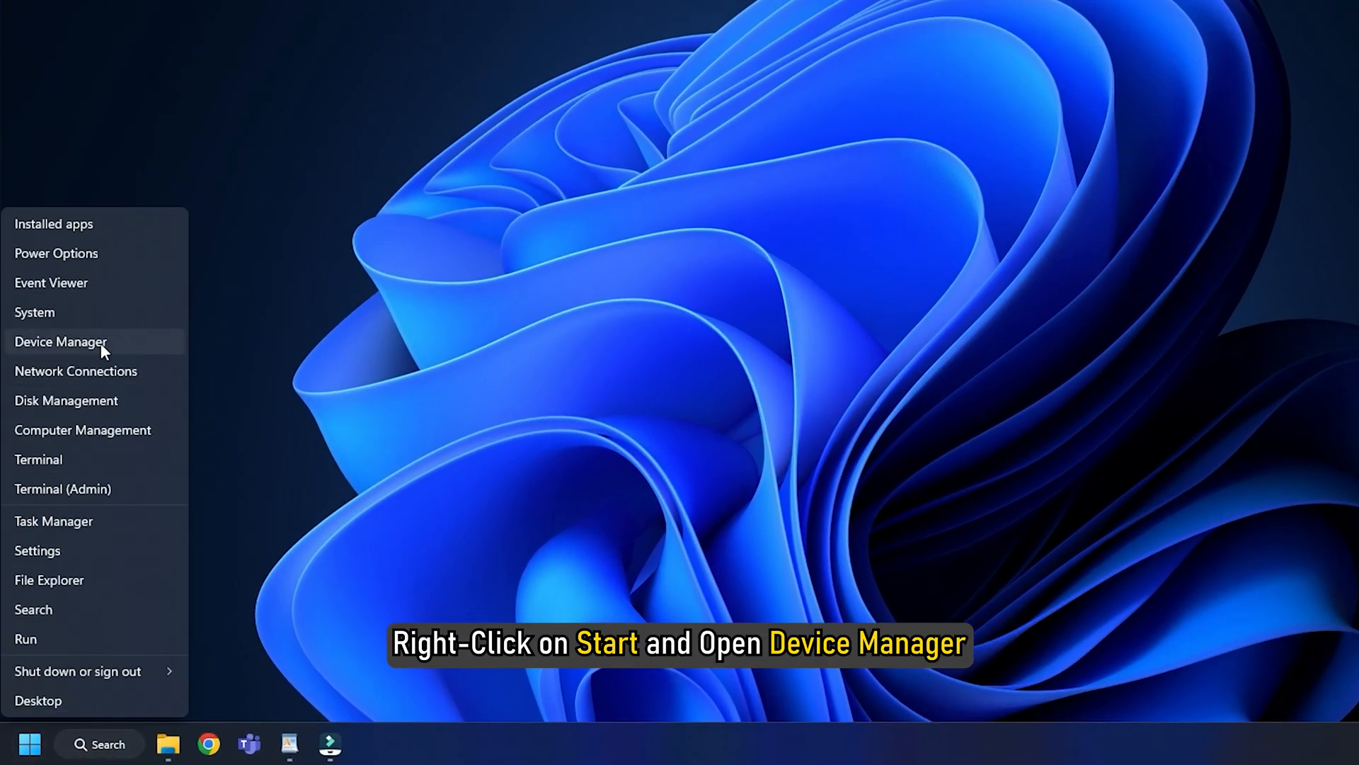
click(61, 341)
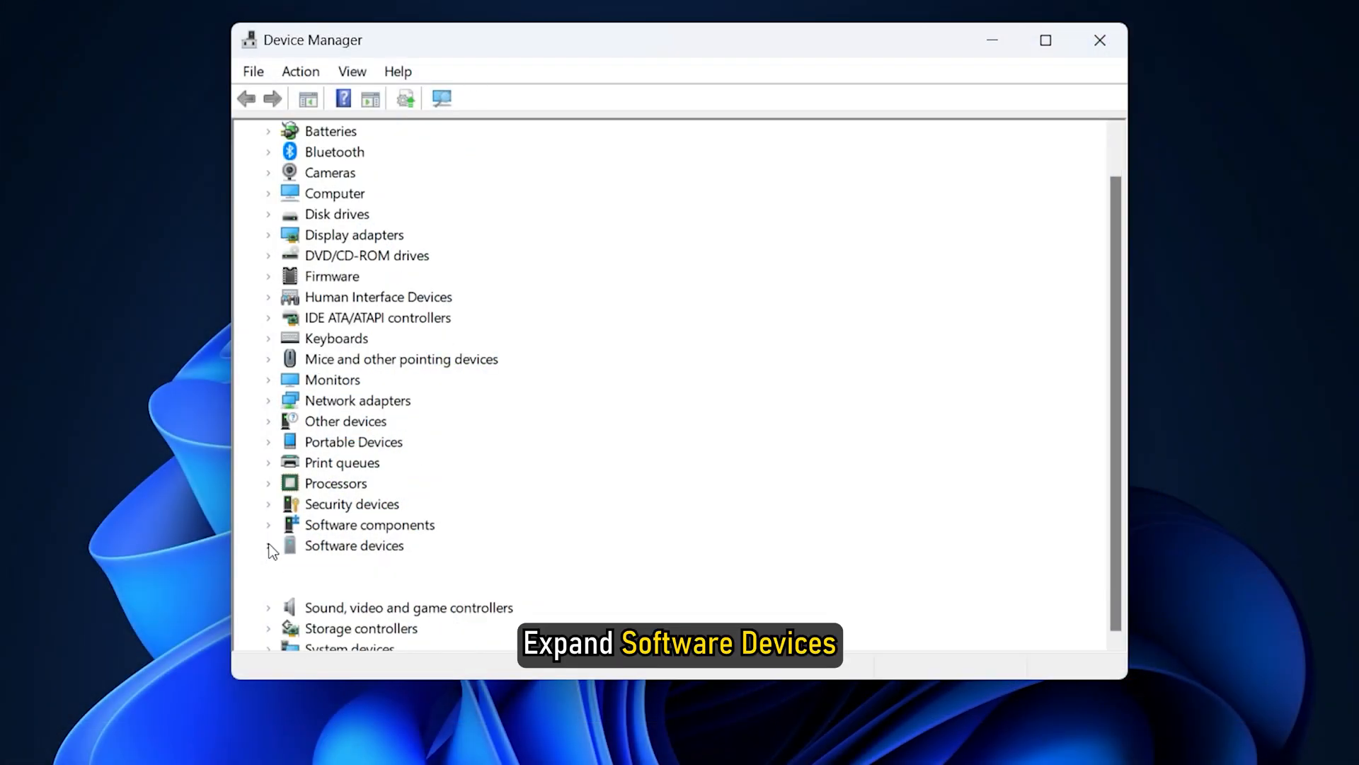
Uninstall Microsoft Device Association Root Enumerator from Software devices, then close Device Manager
click(269, 545)
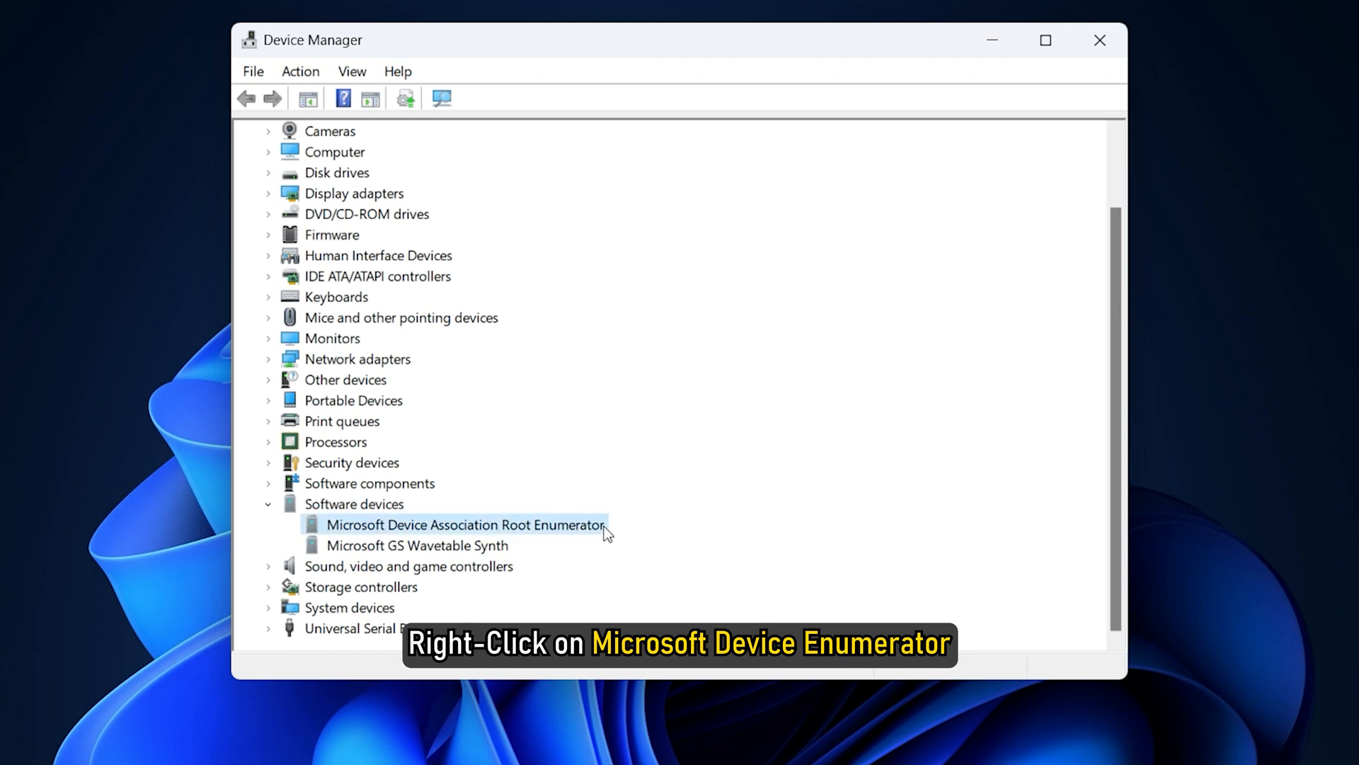
right_click(465, 524)
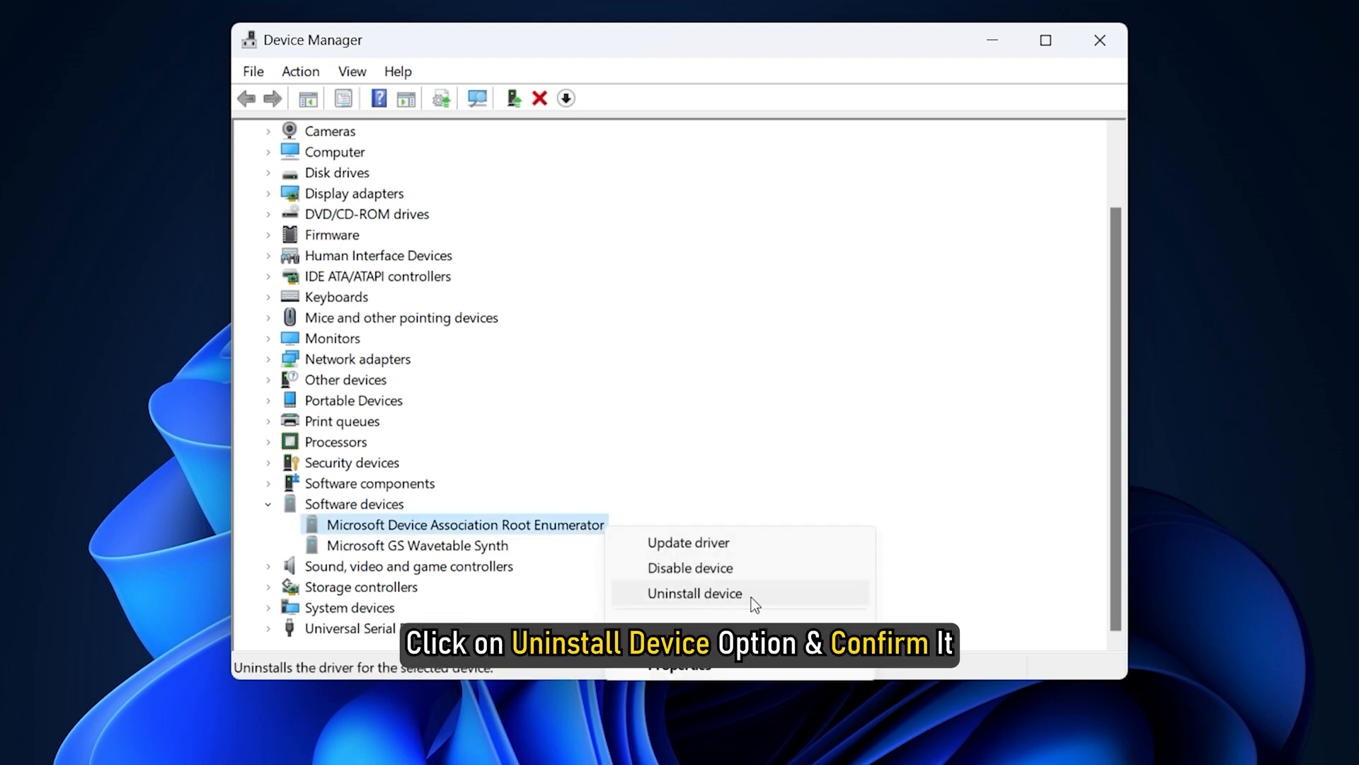
click(694, 593)
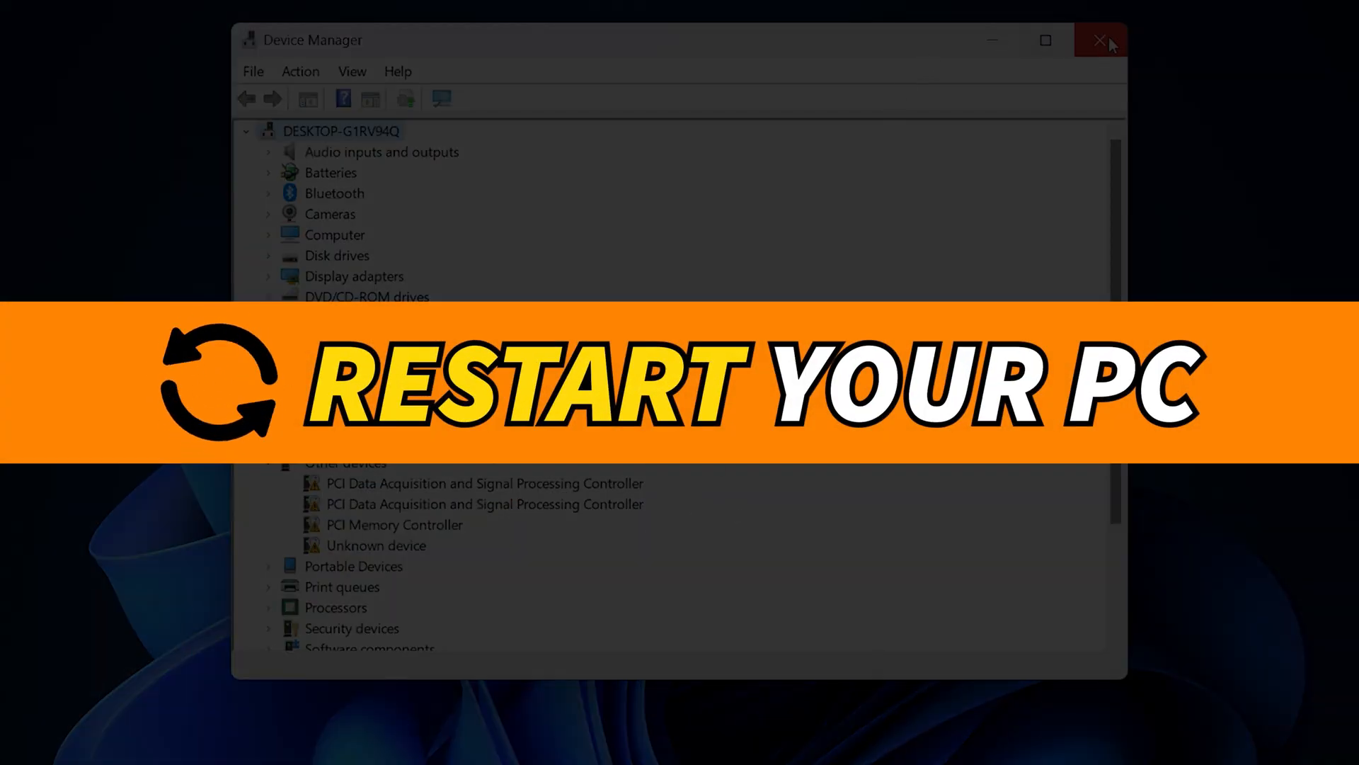
click(1100, 40)
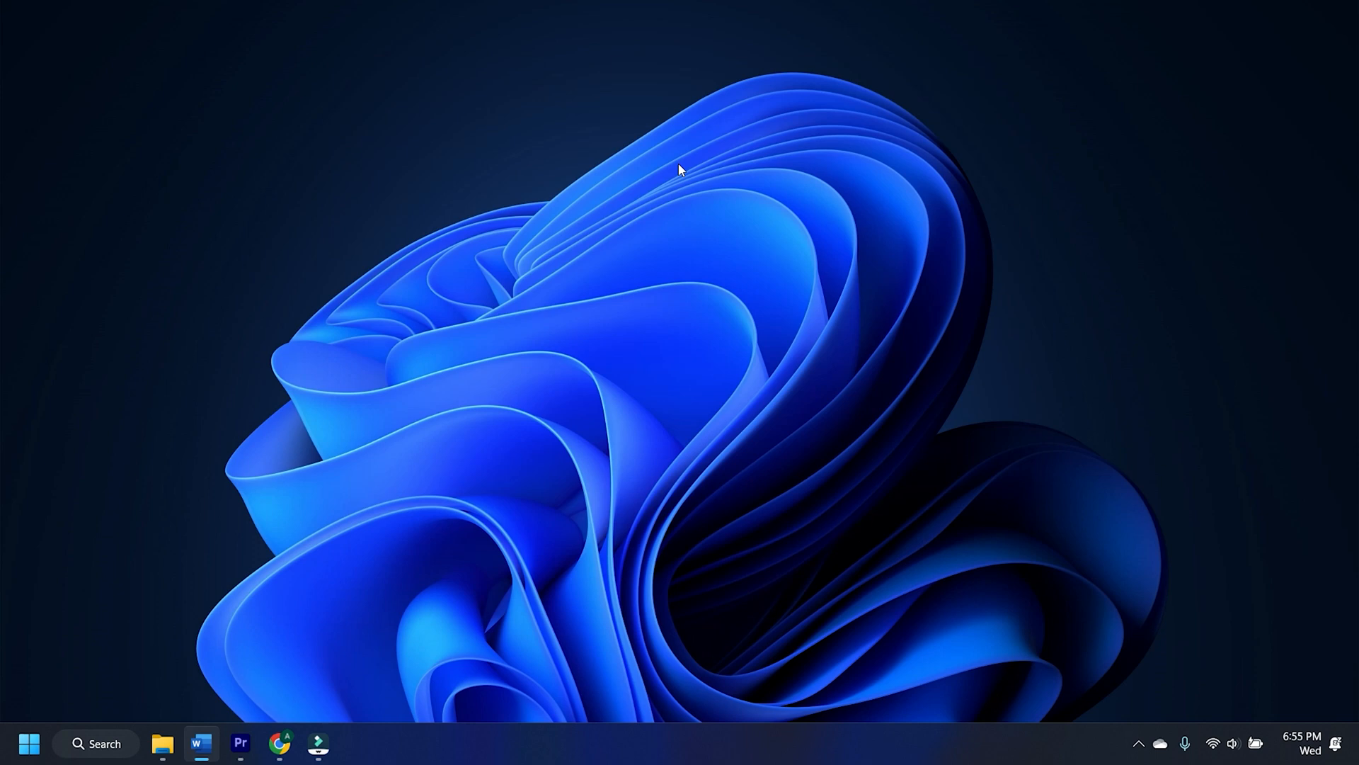